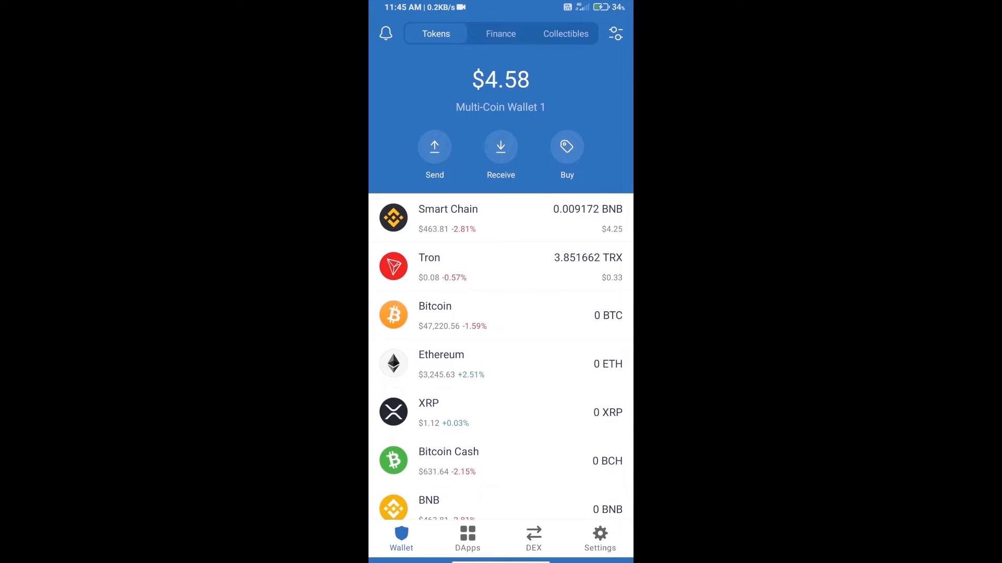
Search coins for BNB, then connect PancakeSwap from DApps history via Trust Wallet
{"action": "left_click", "coordinate": [567, 146]}
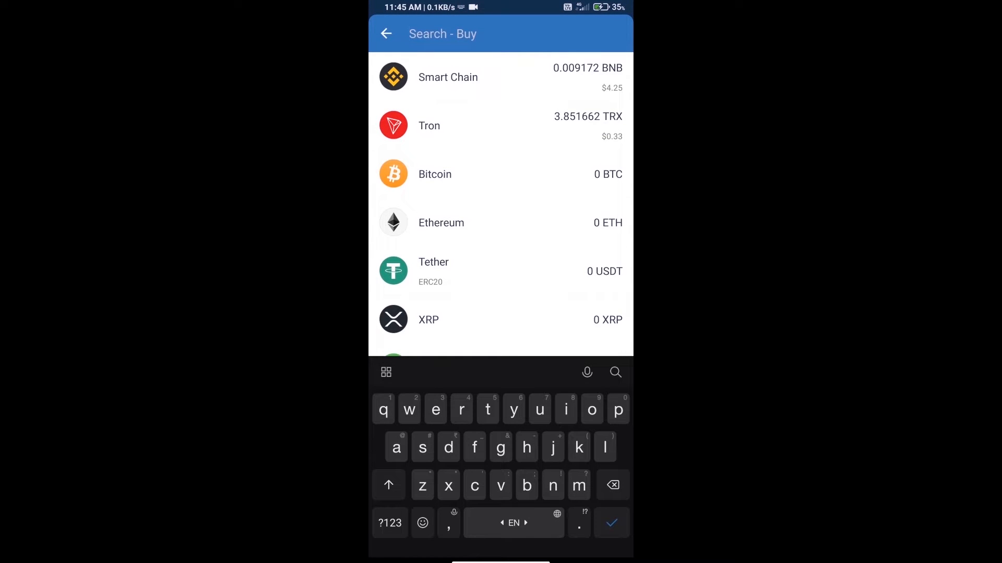
{"action": "type", "text": "bnb"}
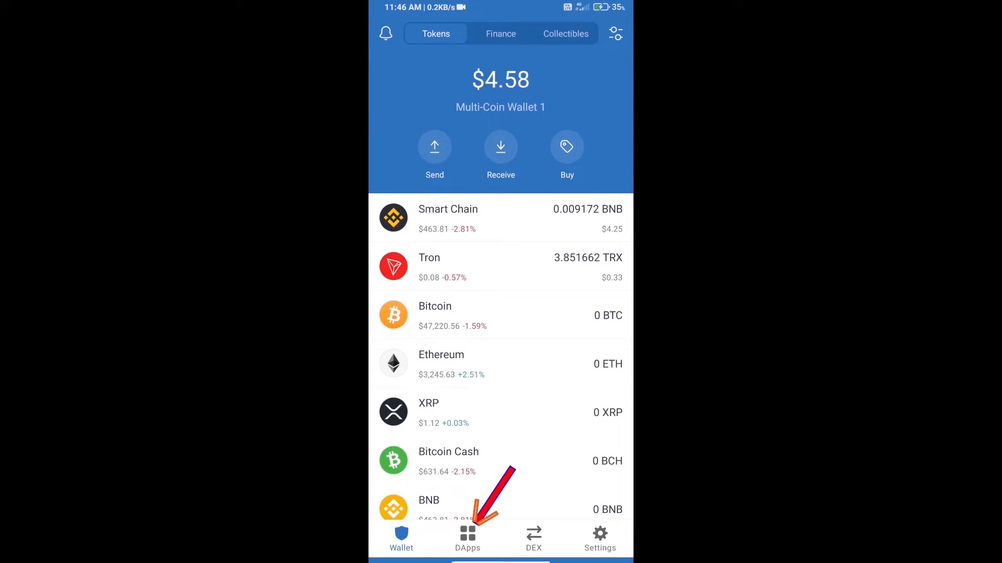
{"action": "left_click", "coordinate": [467, 534]}
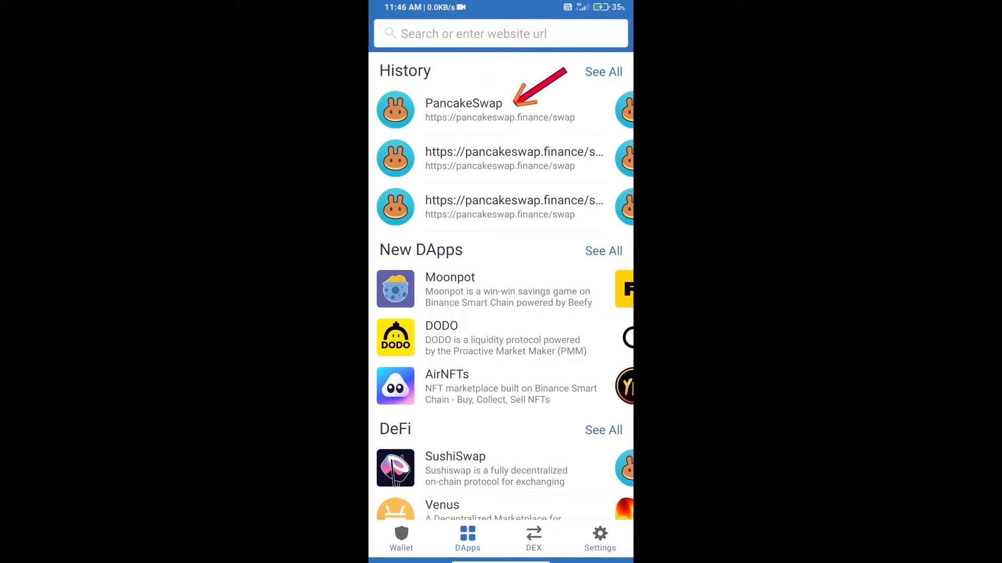
{"action": "left_click", "coordinate": [464, 103]}
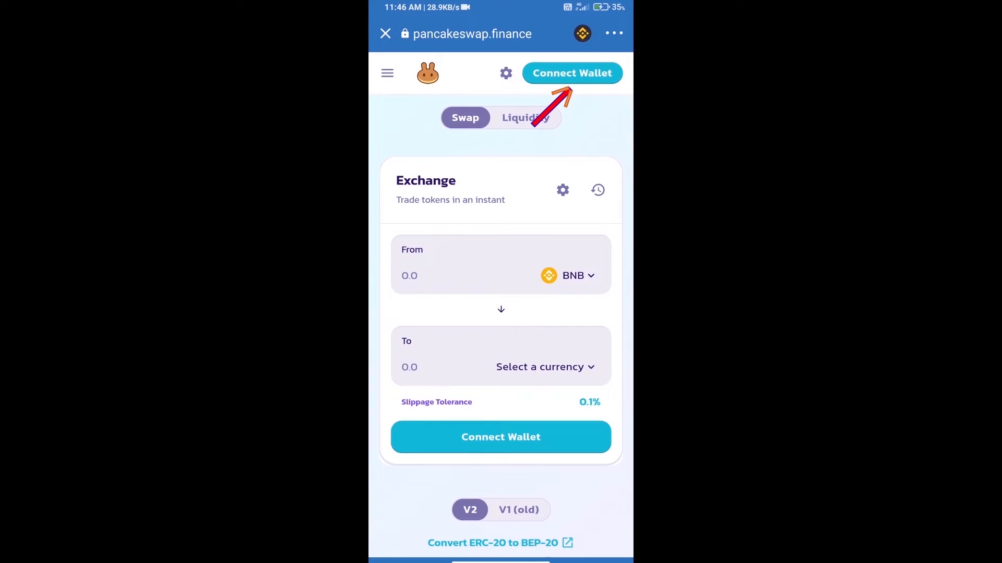
{"action": "left_click", "coordinate": [573, 73]}
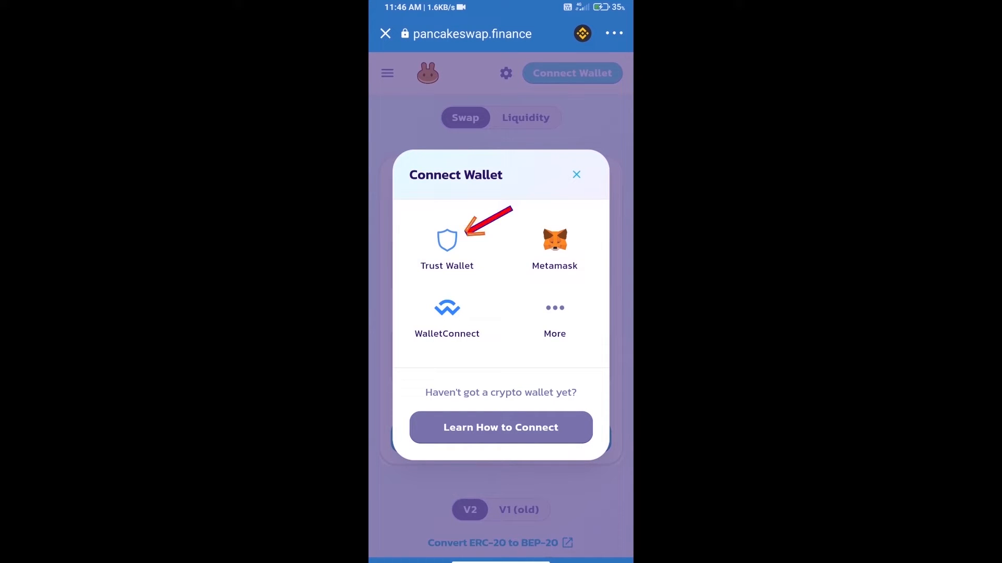
{"action": "left_click", "coordinate": [446, 242]}
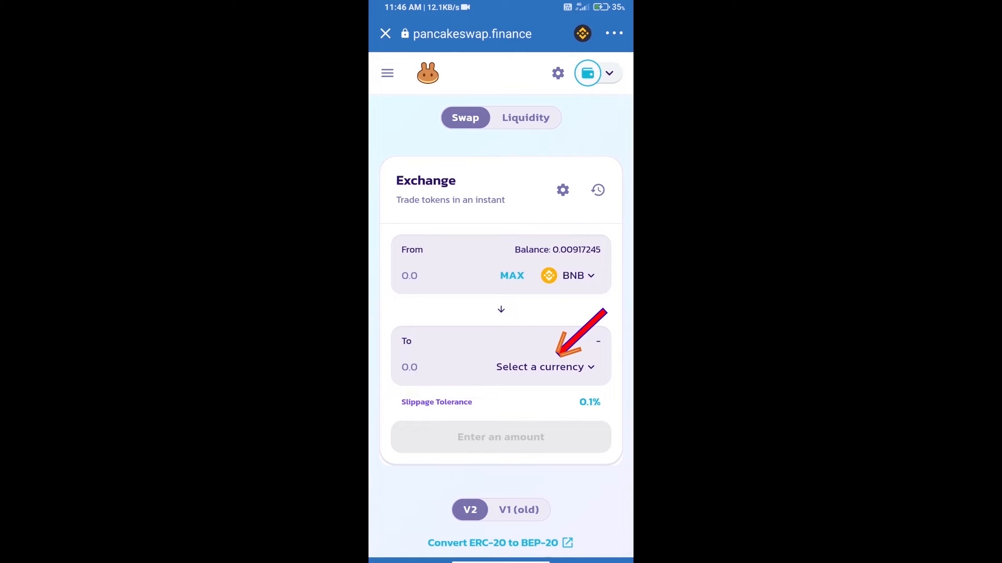
Import Floki Metaverse by contract address, accepting the risk warning, as the receive token
{"action": "left_click", "coordinate": [540, 367]}
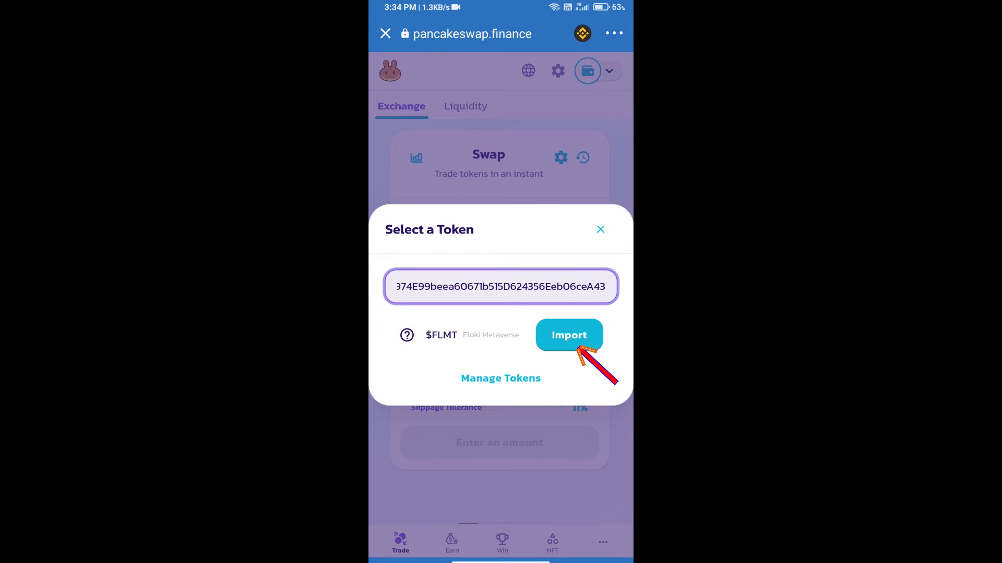
{"action": "left_click", "coordinate": [568, 335]}
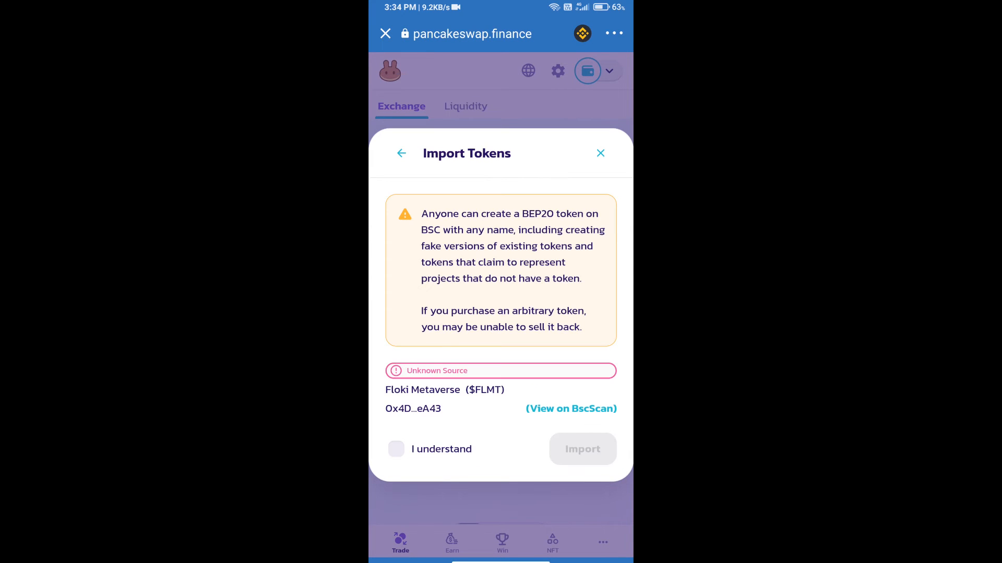
{"action": "left_click", "coordinate": [396, 449]}
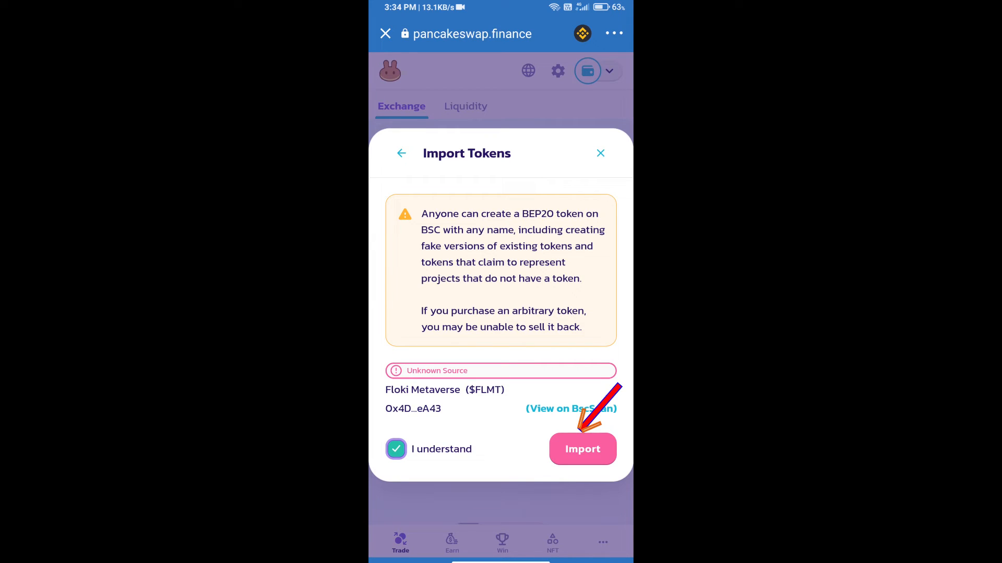
{"action": "left_click", "coordinate": [582, 449]}
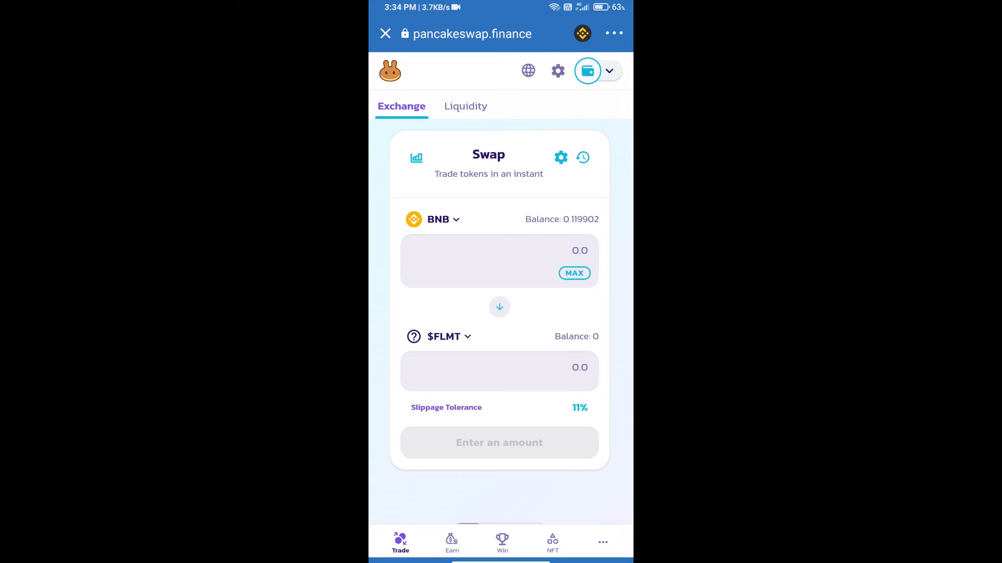
Enter a custom 16% slippage tolerance in swap settings and close them
{"action": "left_click", "coordinate": [561, 157]}
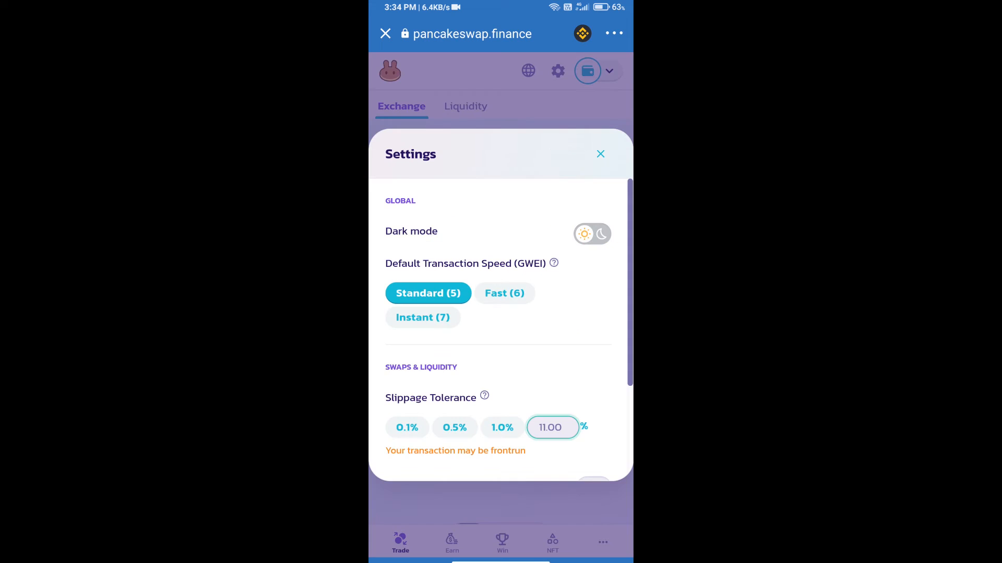
{"action": "left_click", "coordinate": [551, 427]}
{"action": "type", "text": "16"}
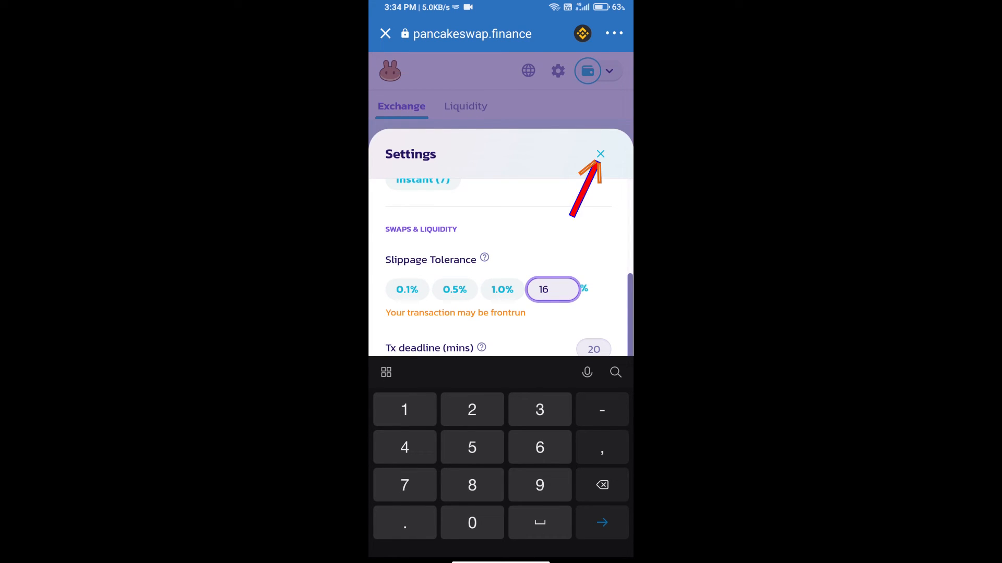
{"action": "left_click", "coordinate": [600, 154]}
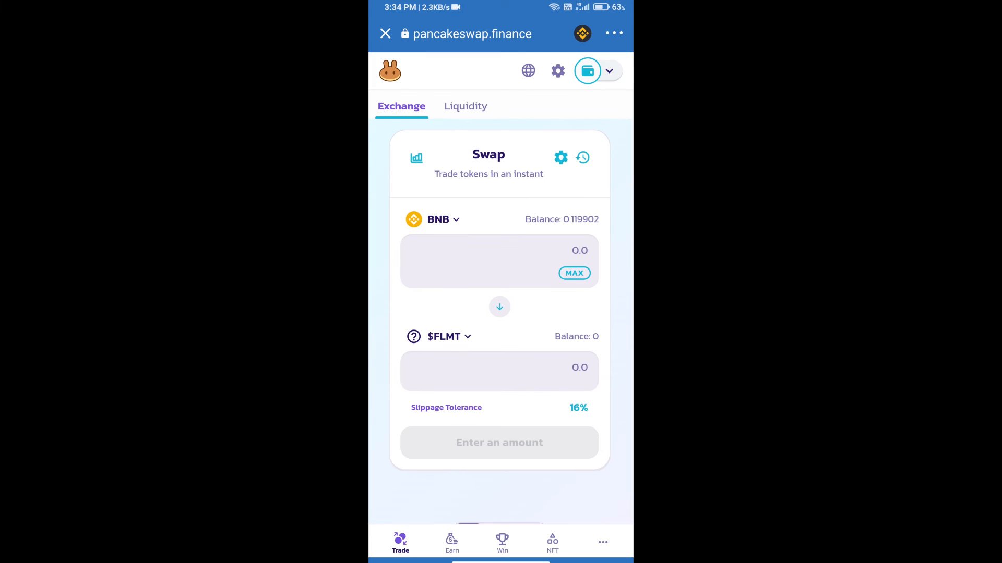
Request 100,000 $FLMT, dismiss the cancelled-swap notice, and confirm the swap
{"action": "left_click", "coordinate": [499, 367]}
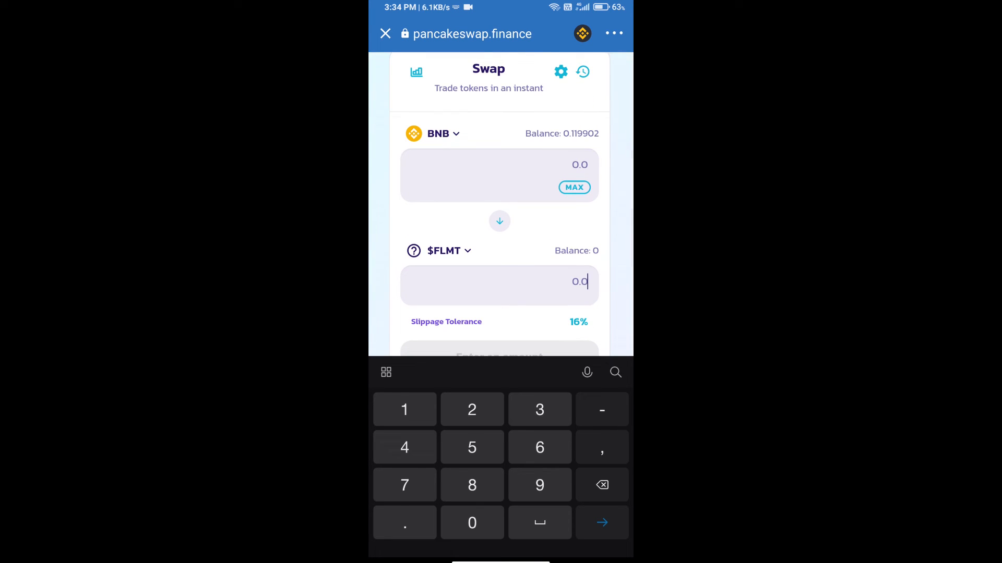
{"action": "type", "text": "100000"}
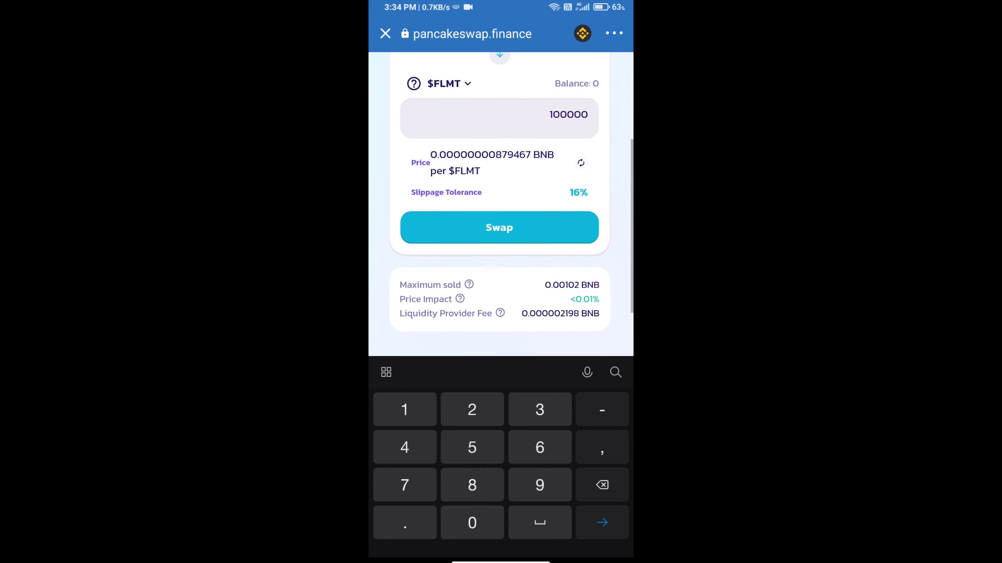
{"action": "left_click", "coordinate": [499, 227]}
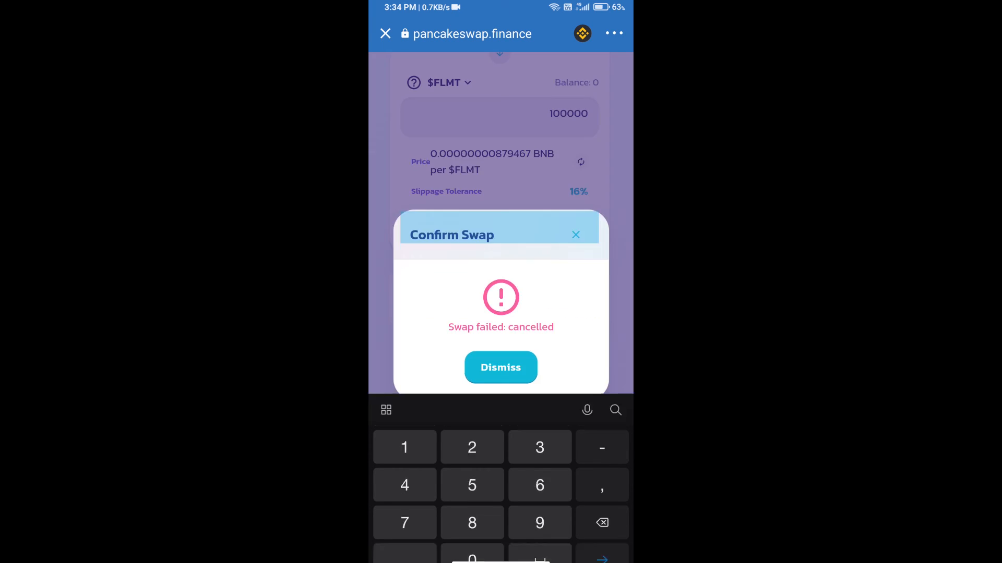
{"action": "left_click", "coordinate": [500, 367]}
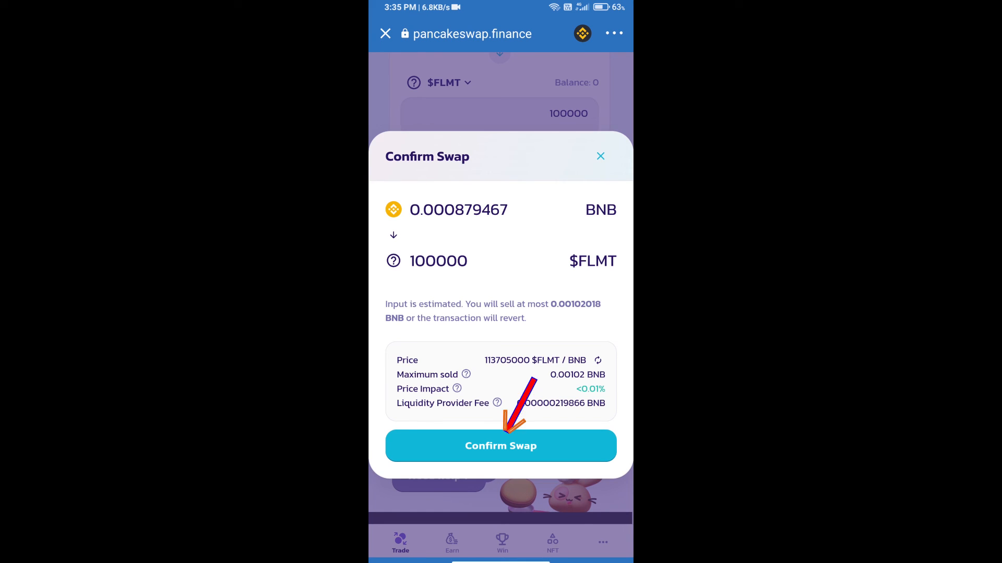
{"action": "left_click", "coordinate": [501, 446]}
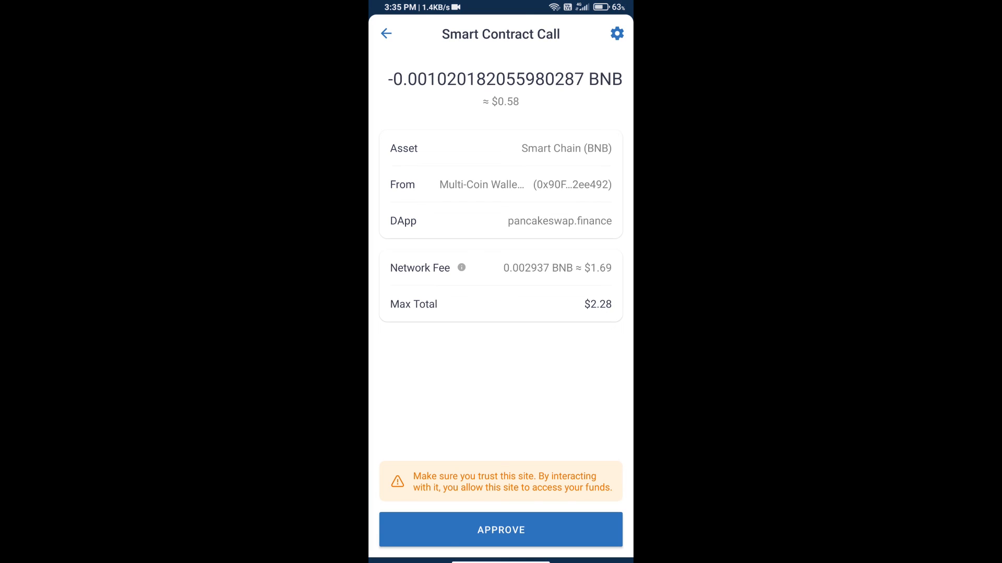